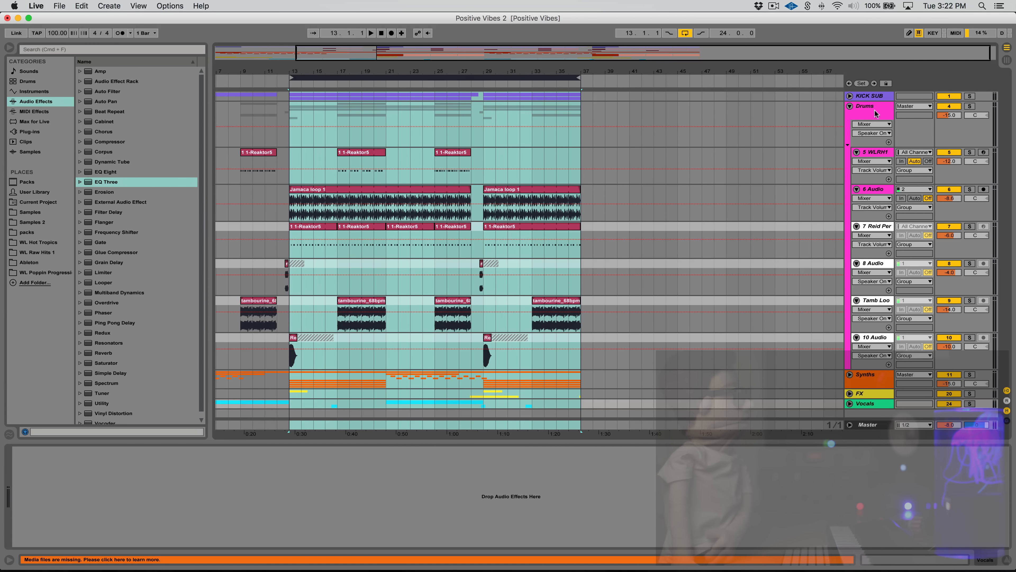
Insert two return tracks (A Return, B Return) from the Drums track header menu.
right_click(866, 106)
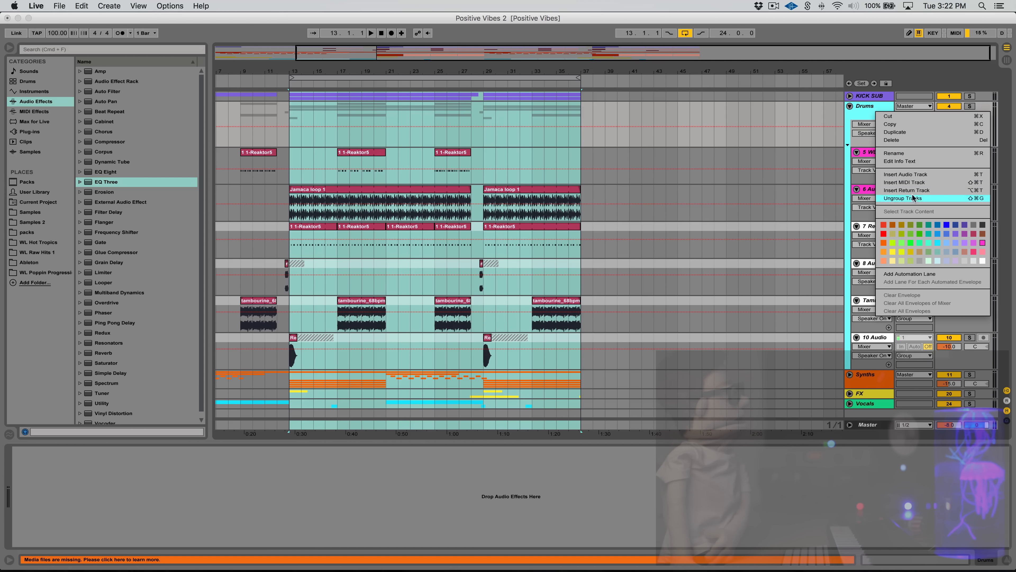
click(906, 190)
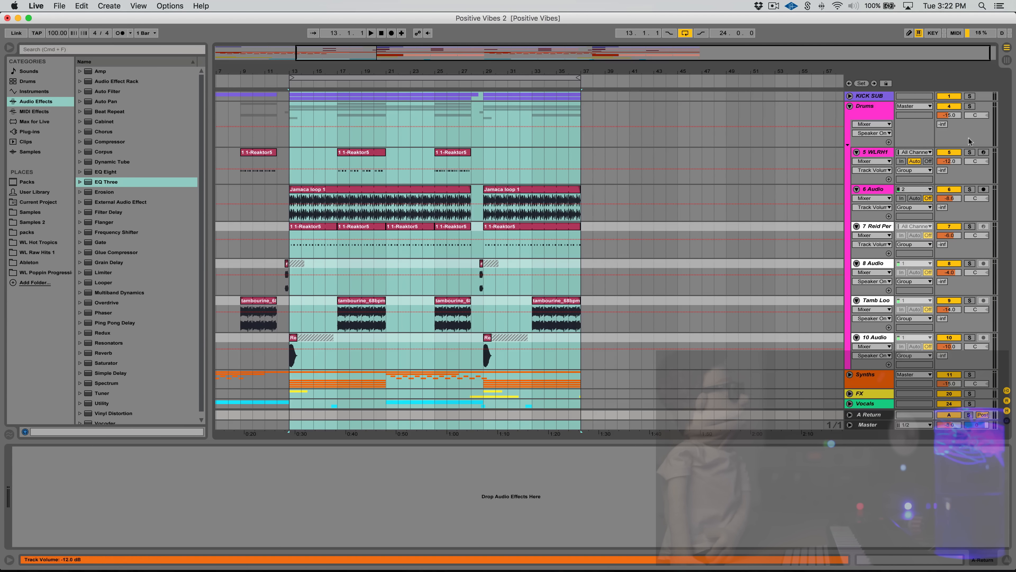
right_click(865, 106)
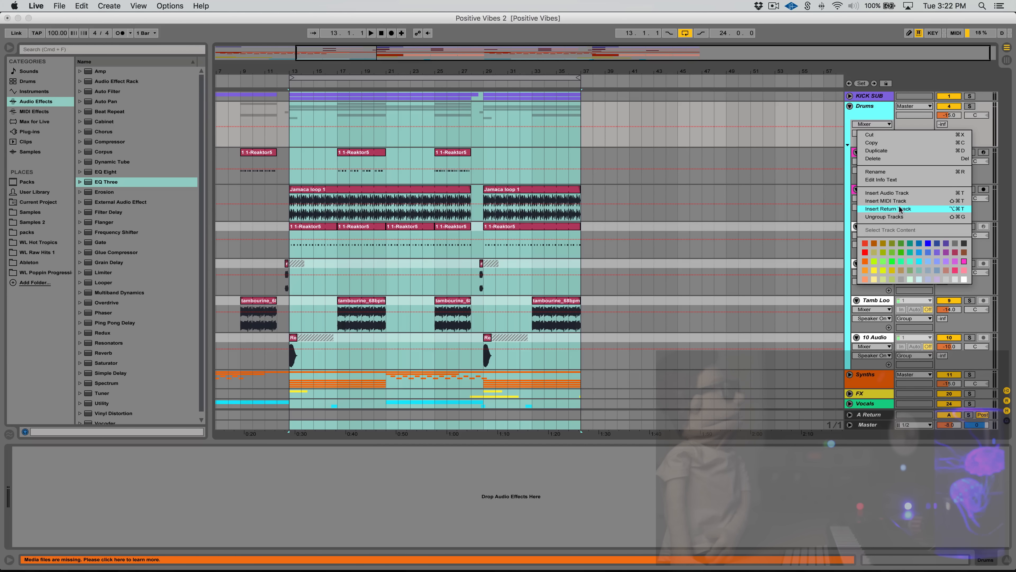
click(887, 208)
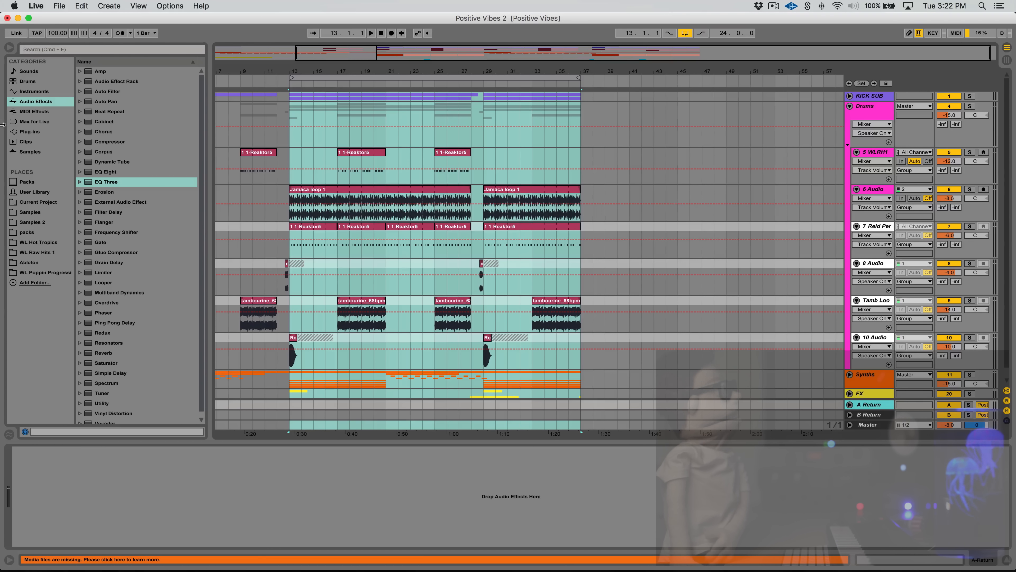
click(115, 251)
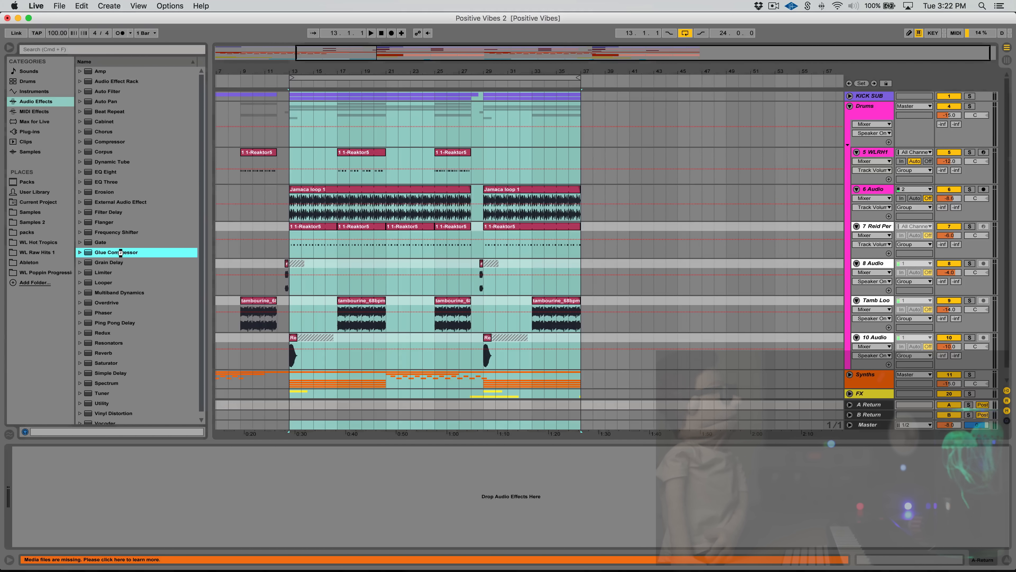
Load a Glue Compressor on Return A and raise its Makeup gain.
double_click(115, 252)
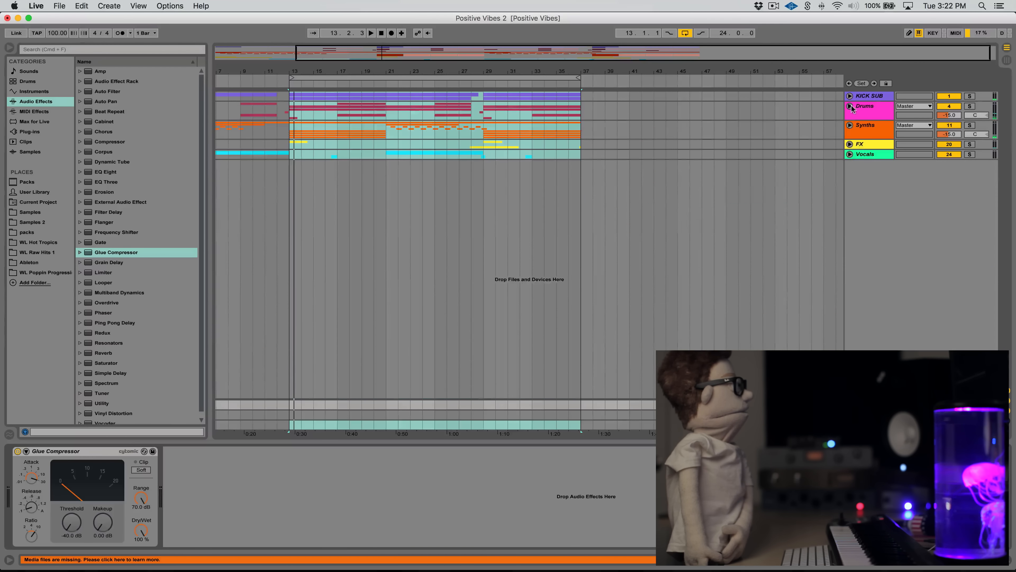
click(864, 125)
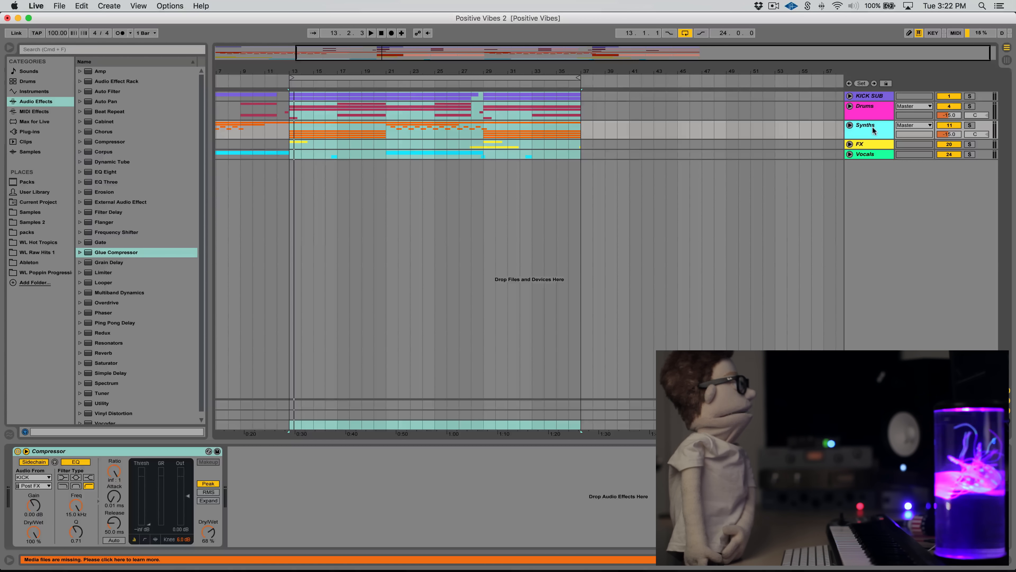
click(865, 154)
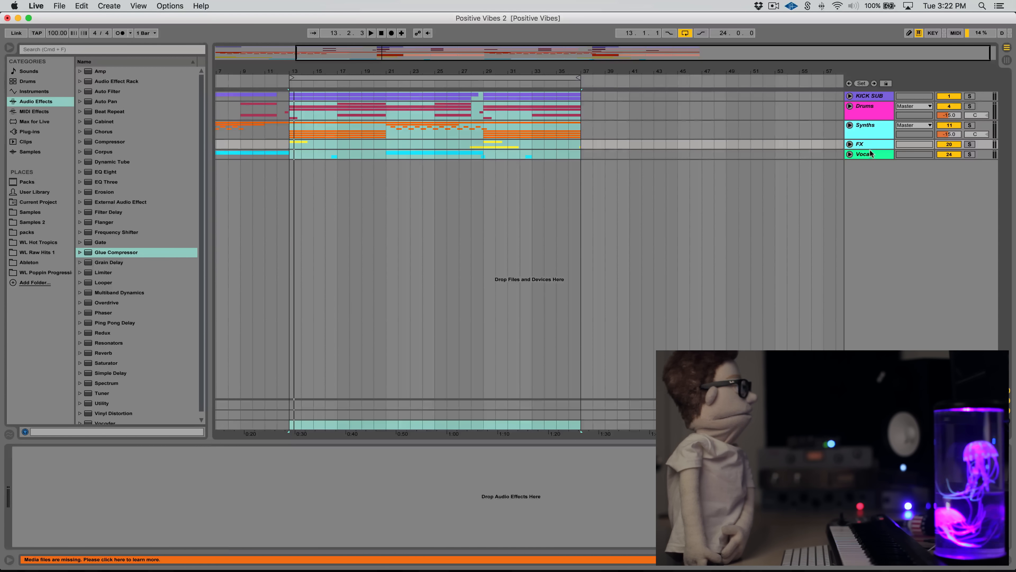
click(850, 125)
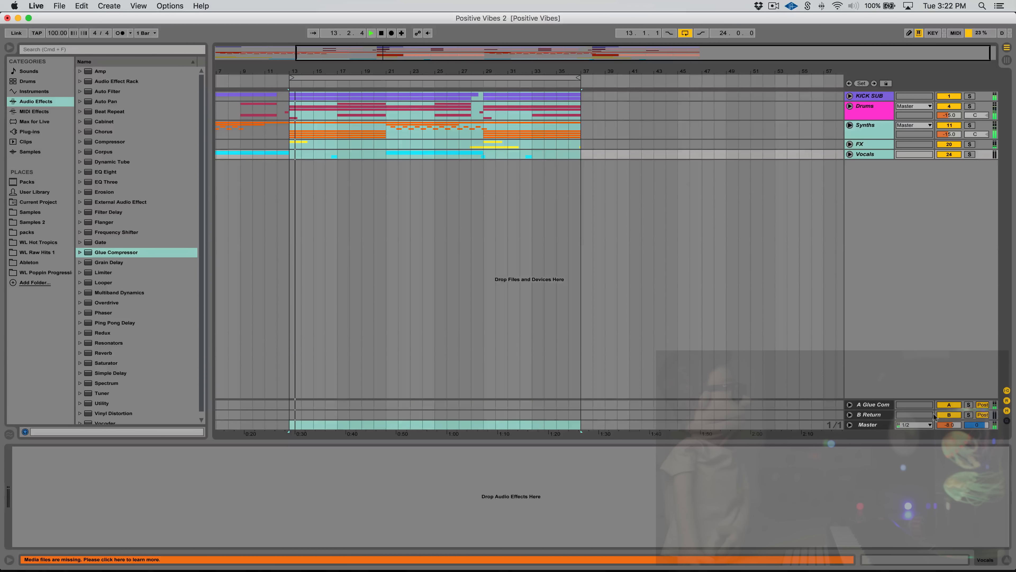
click(872, 404)
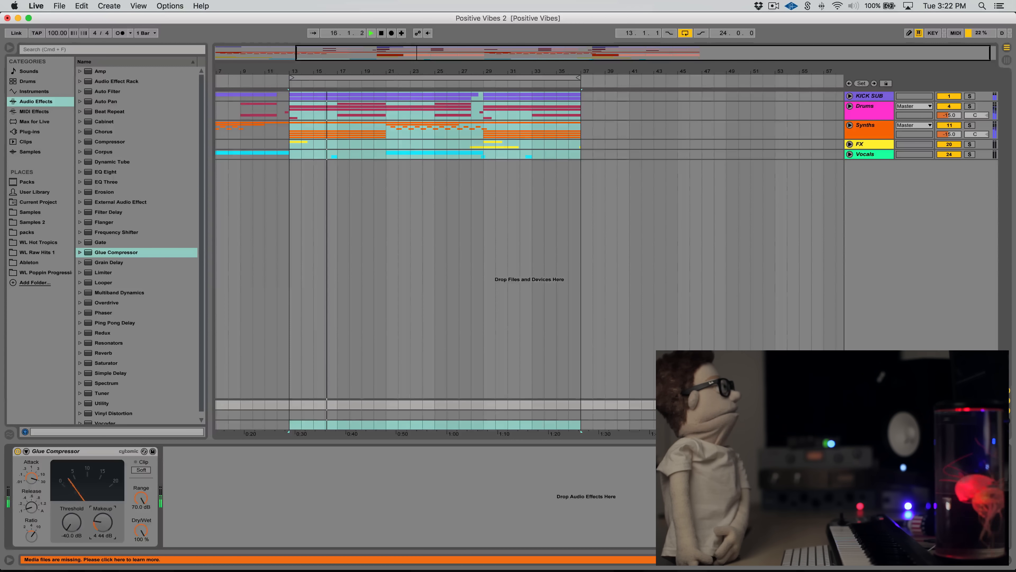
drag(102, 524, 101, 515)
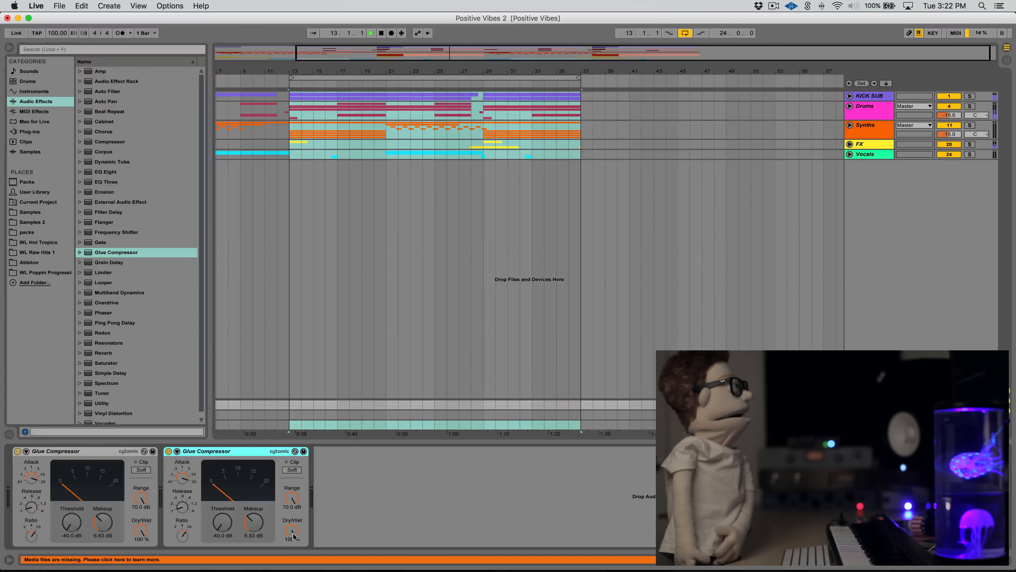
Blend the second Glue Compressor on Return A down to 50% Dry/Wet.
drag(291, 532, 290, 541)
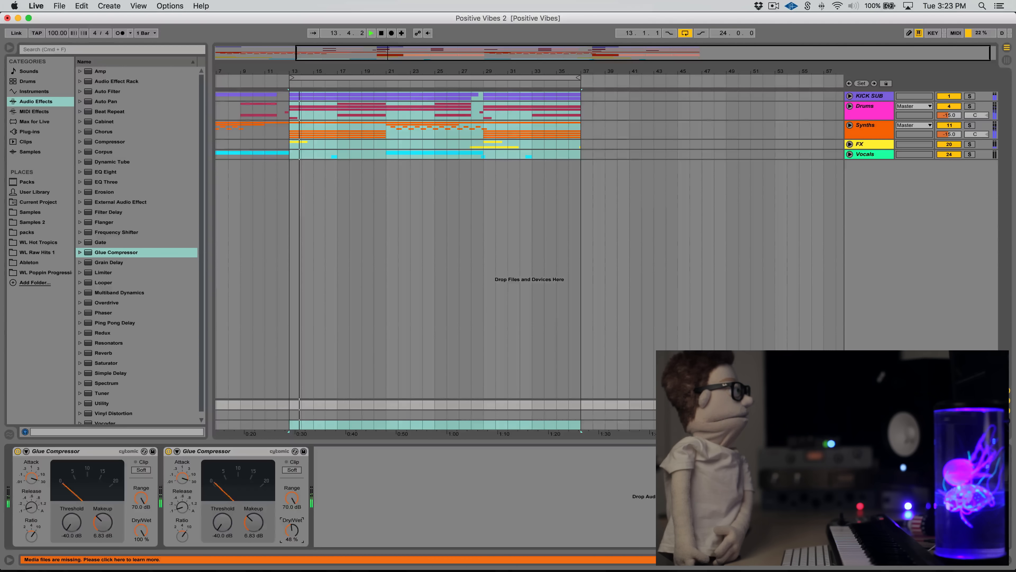
drag(292, 528, 292, 522)
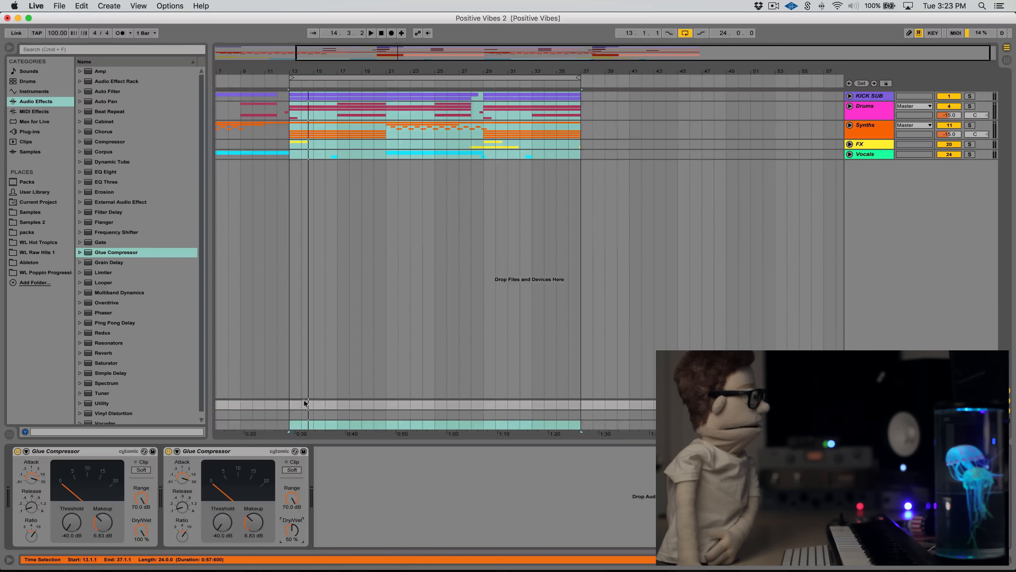
click(371, 33)
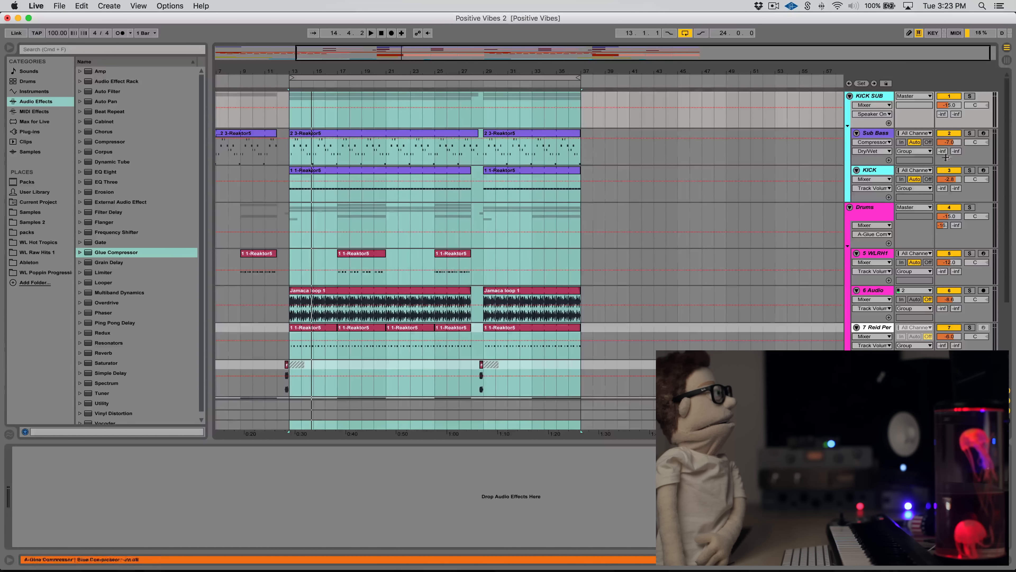
Raise the Drums group's Send A toward the Glue Compressor return.
click(871, 188)
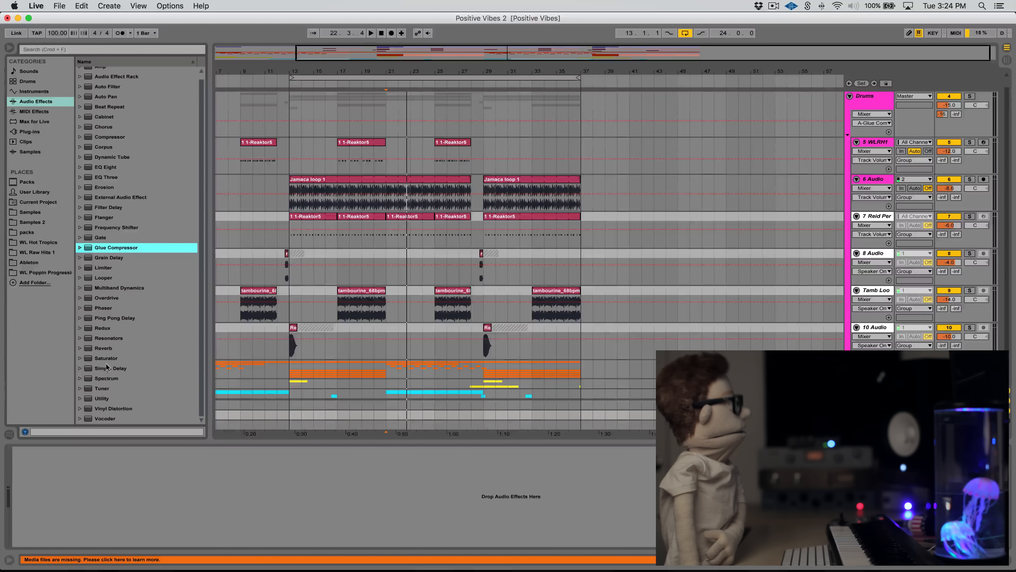
mouse_move(109, 362)
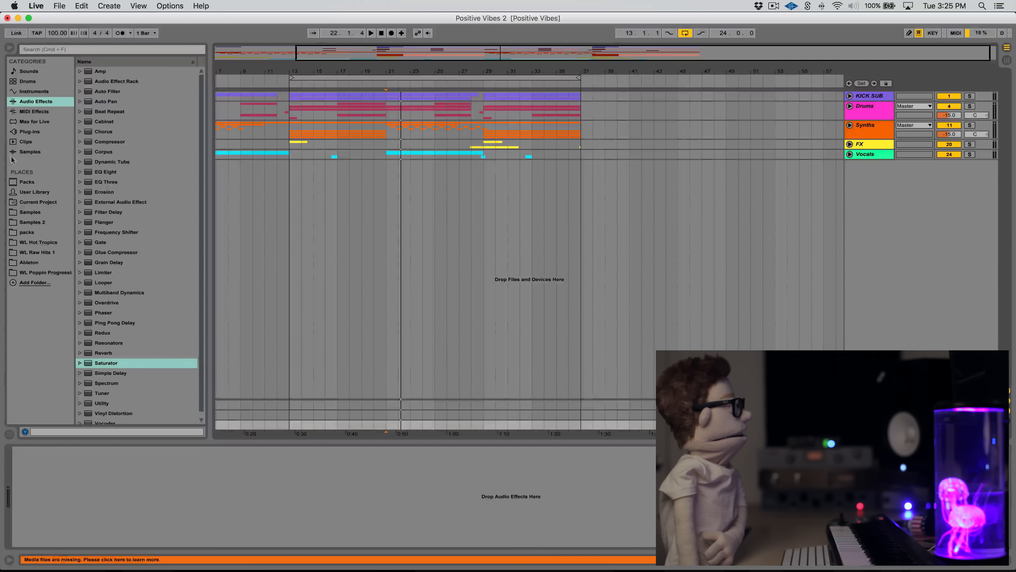
Load an EQ Eight on the master and set its band 1 low-cut frequency, nudging the high band.
click(105, 171)
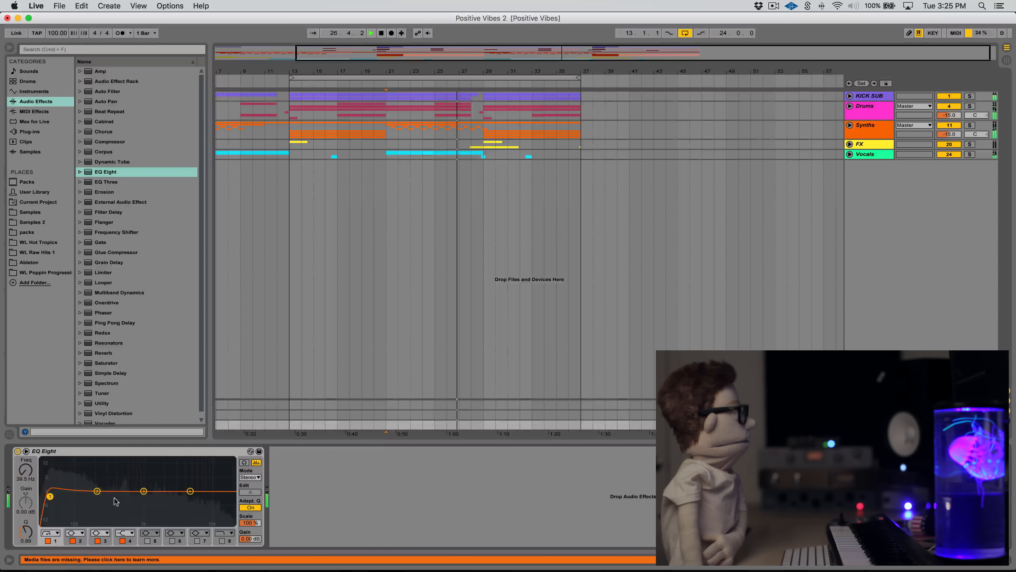
drag(96, 490, 96, 490)
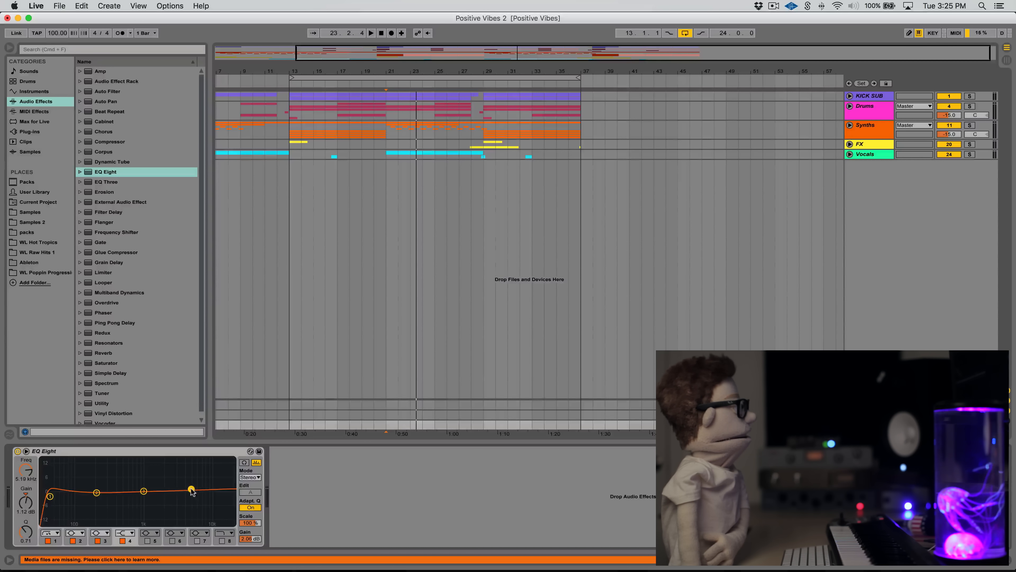
drag(192, 488, 190, 491)
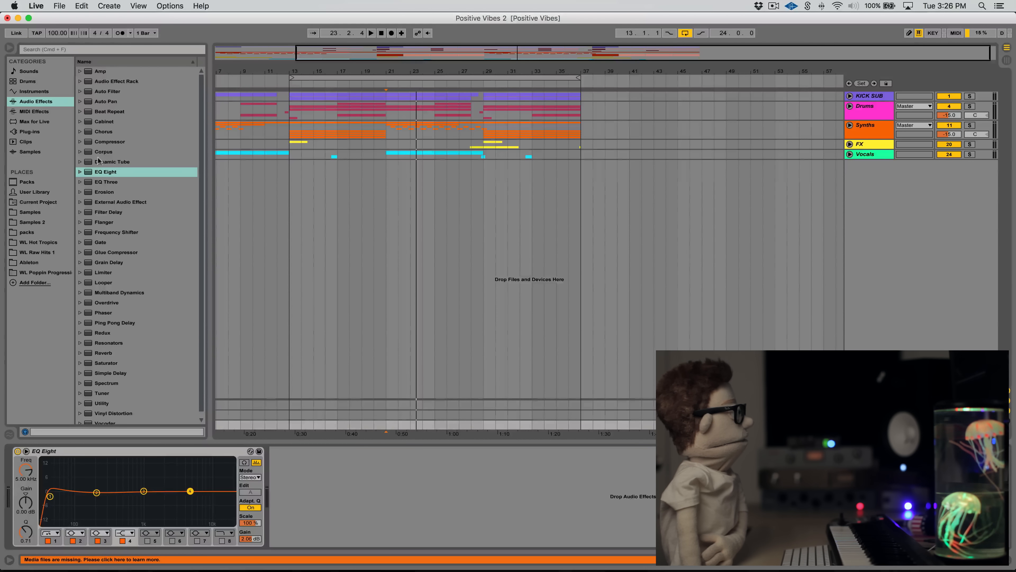
Load a second EQ Eight with band 3 dipped to -8.57 dB at 1.44 kHz, Q 9.70.
double_click(105, 171)
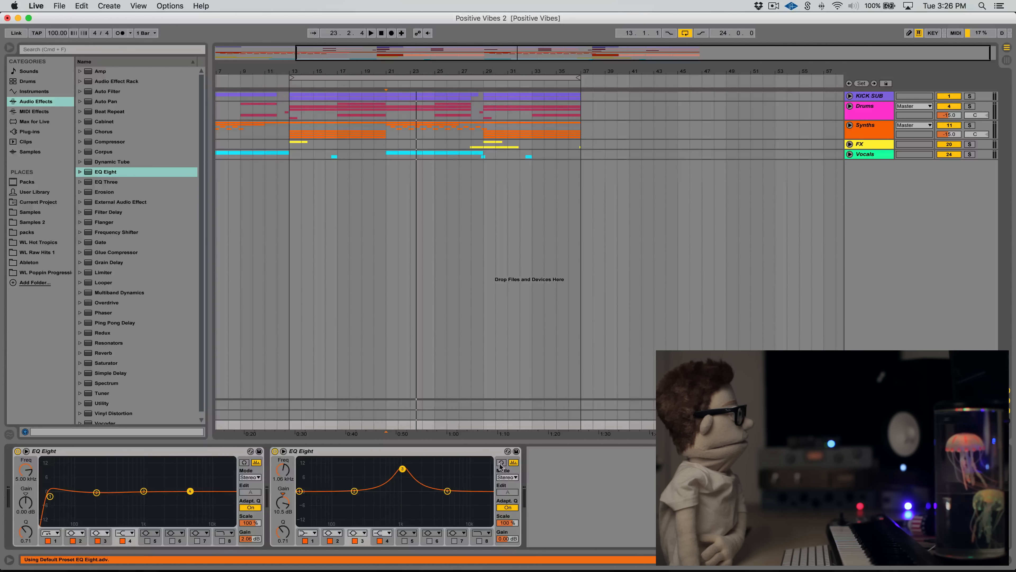
drag(282, 502, 282, 525)
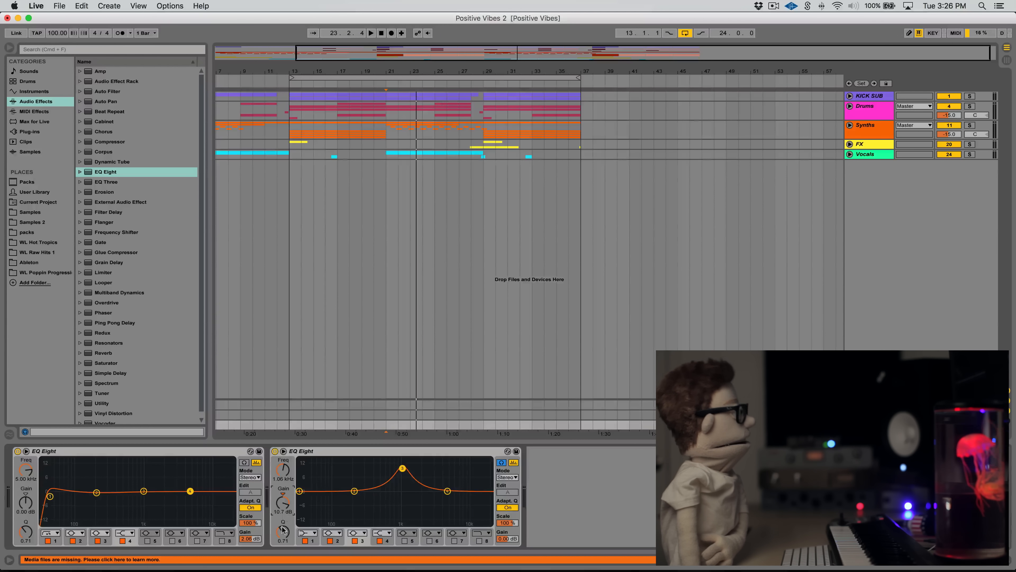
drag(283, 524, 283, 505)
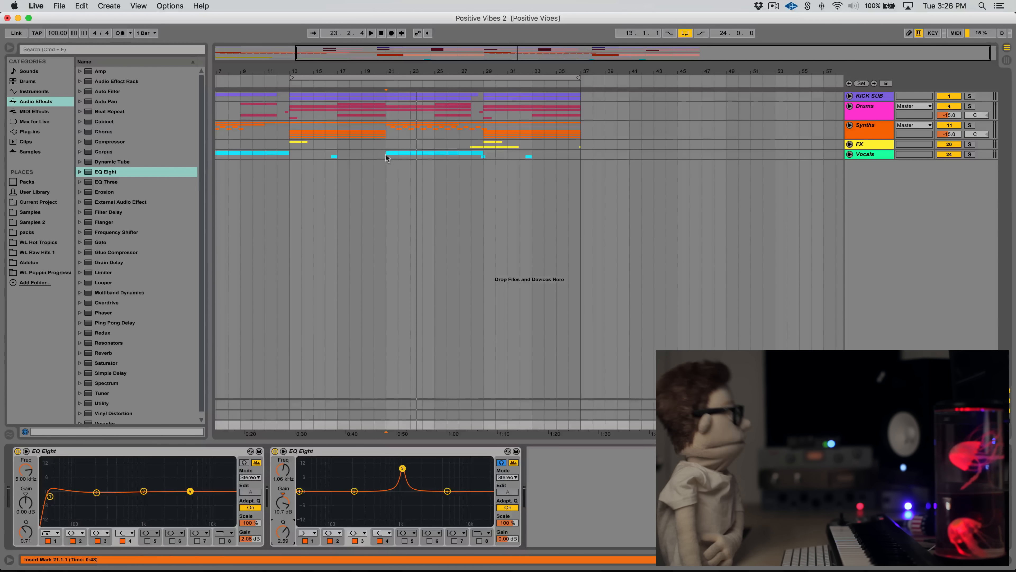
drag(386, 153, 485, 154)
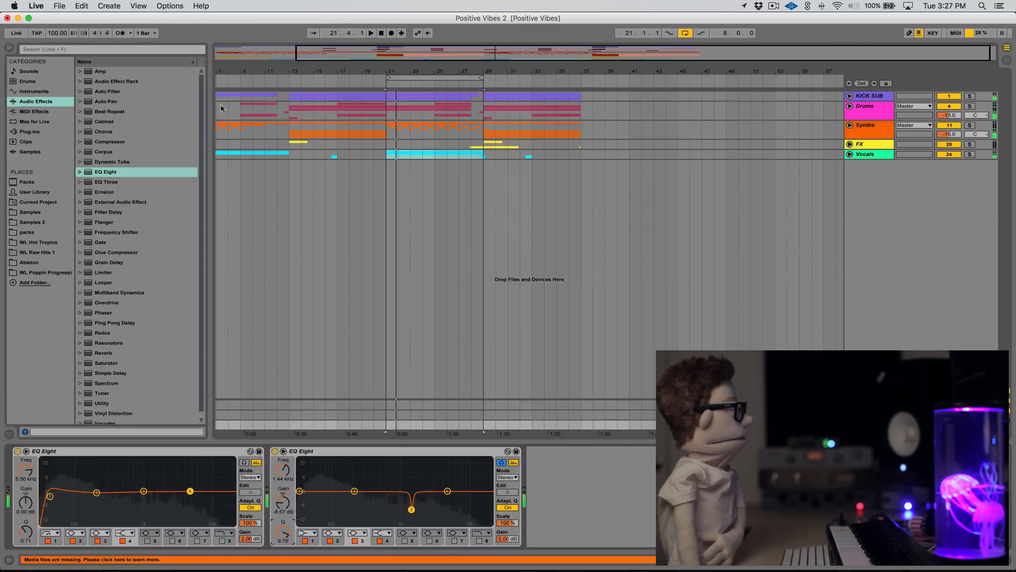
Add a Limiter after the EQs on the master and raise its Gain to 5.30 dB.
click(103, 272)
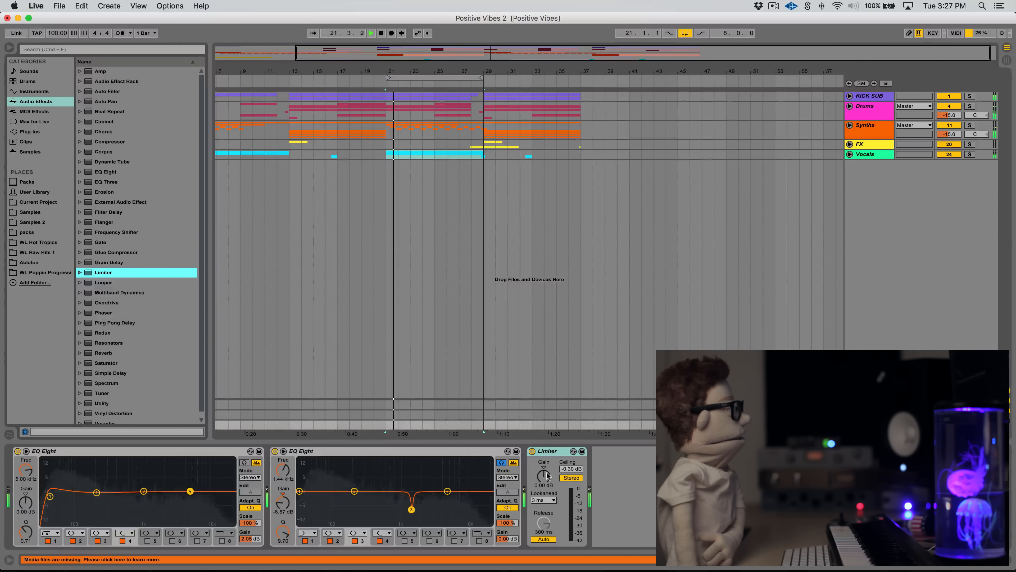
drag(543, 473, 543, 464)
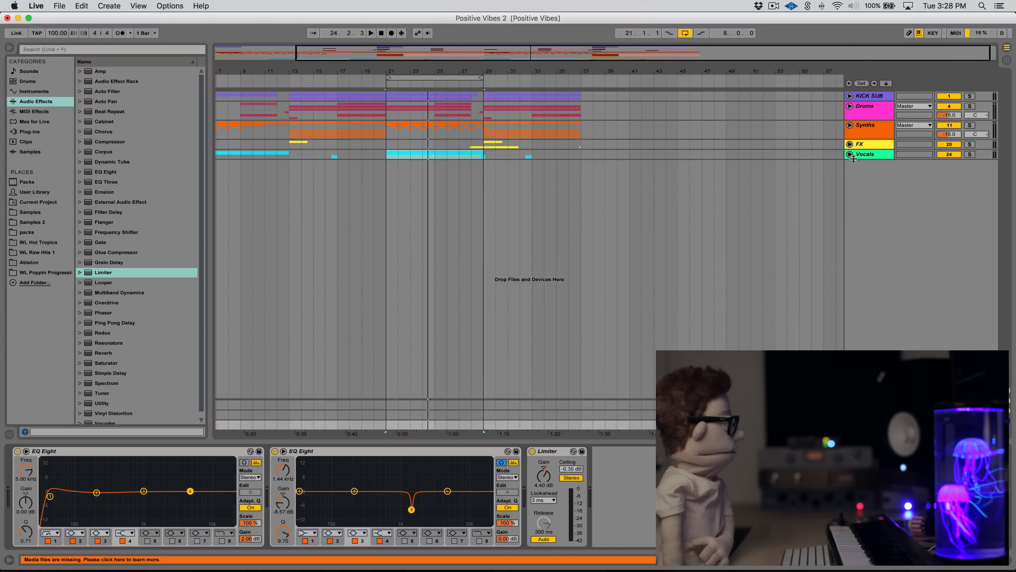
click(371, 33)
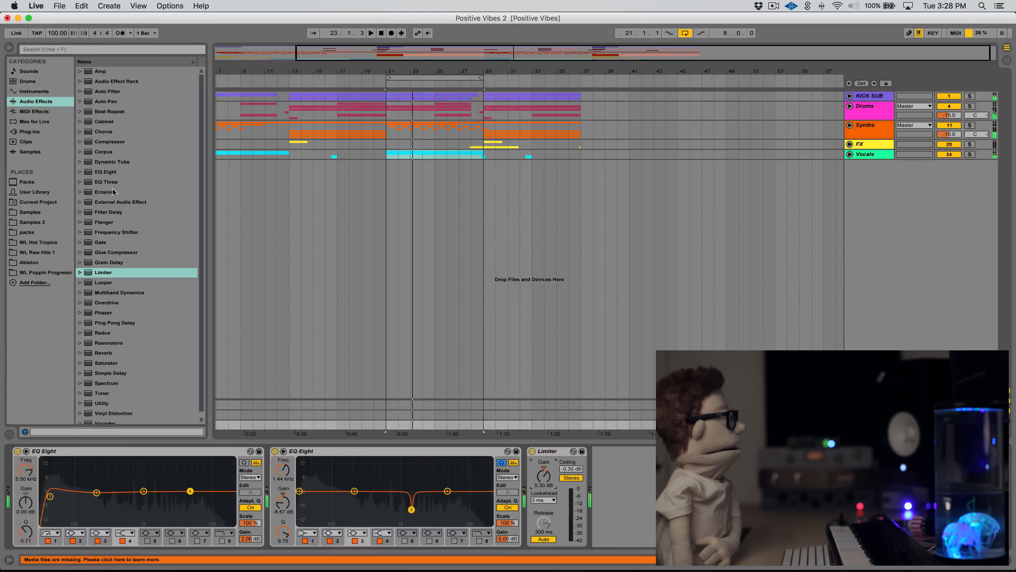
Insert an EQ Three before the Limiter and set the Limiter Gain to 6.50 dB.
click(106, 182)
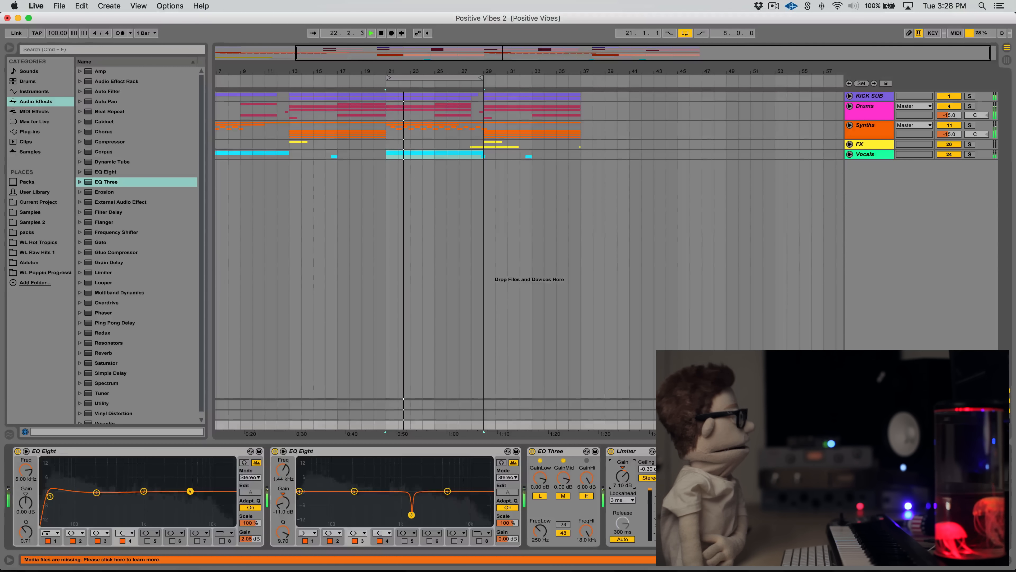
drag(623, 473, 623, 479)
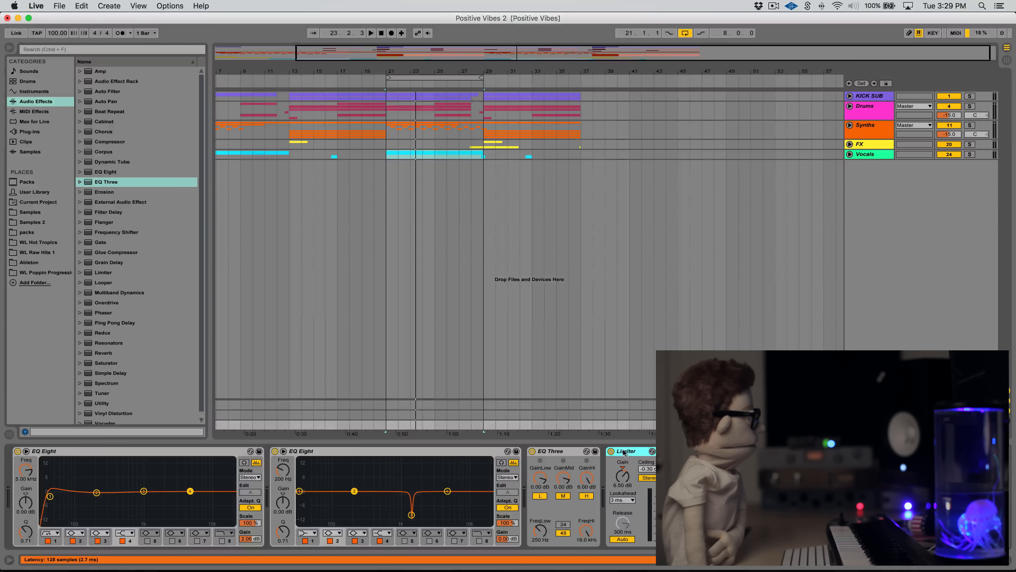
click(549, 450)
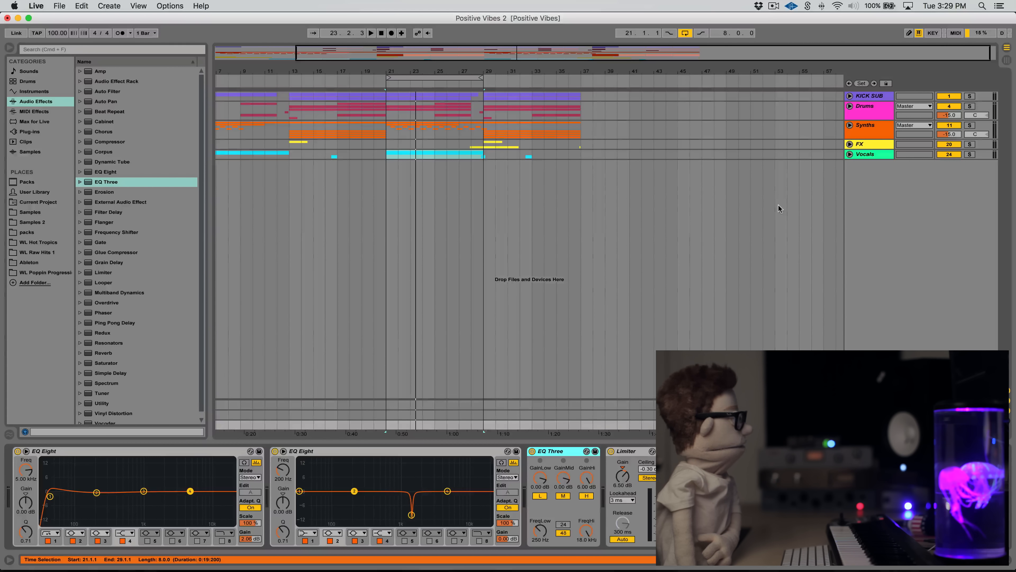
mouse_move(741, 296)
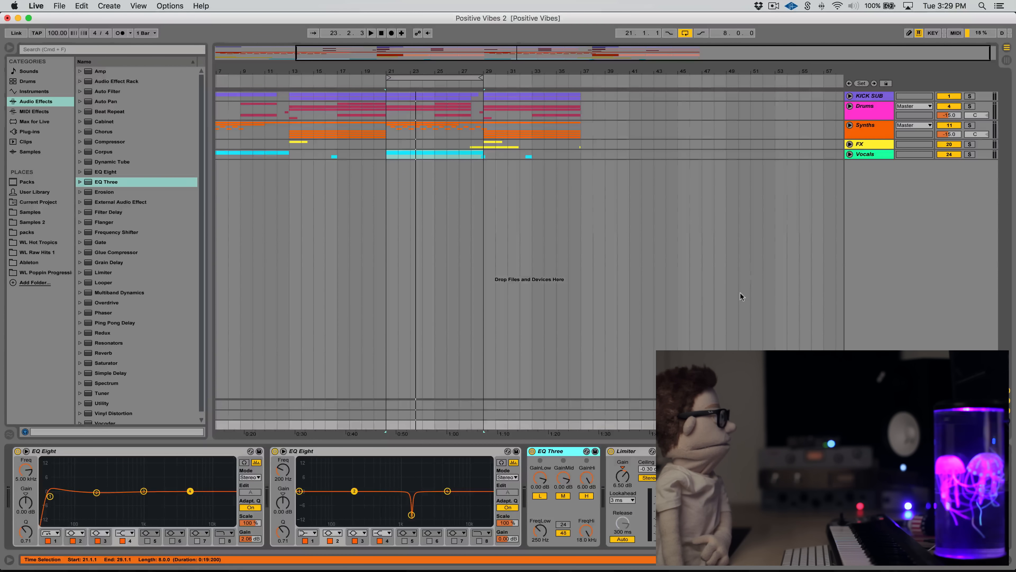